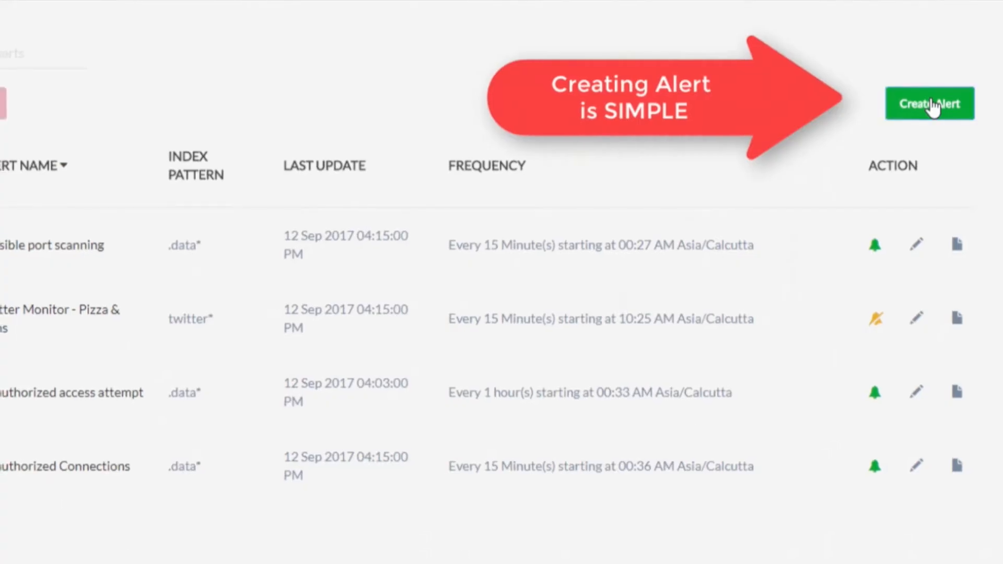
# Start a new alert, 'Spike in Connections', on the .data* index with Timestamp
pyautogui.click(929, 103)
pyautogui.write('a')
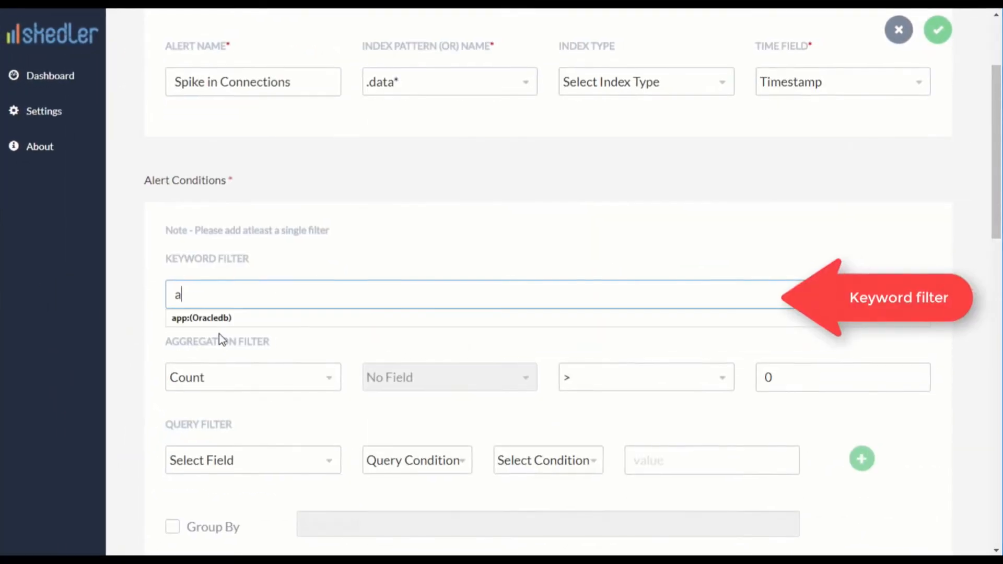
# Apply the app:(Oracledb) keyword filter suggestion to the alert
pyautogui.click(202, 318)
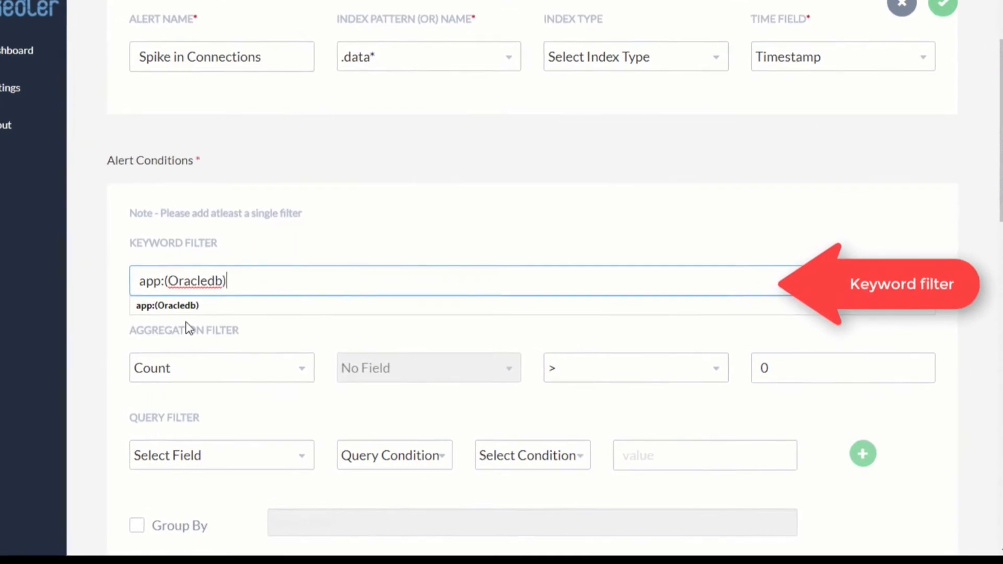
pyautogui.scroll(-3)
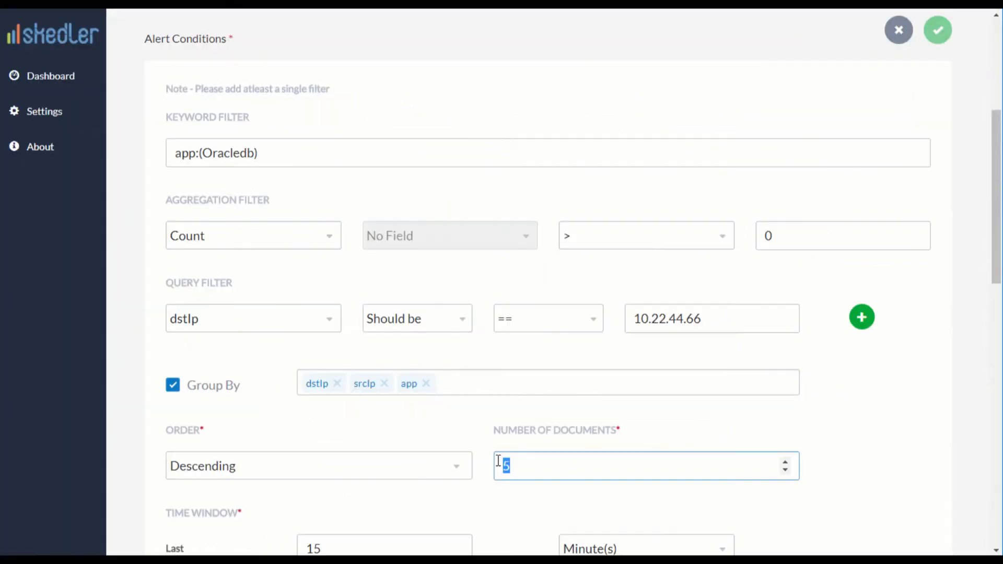
# Enable comparison against the earlier time window and set the schedule to Hourly
pyautogui.scroll(-3)
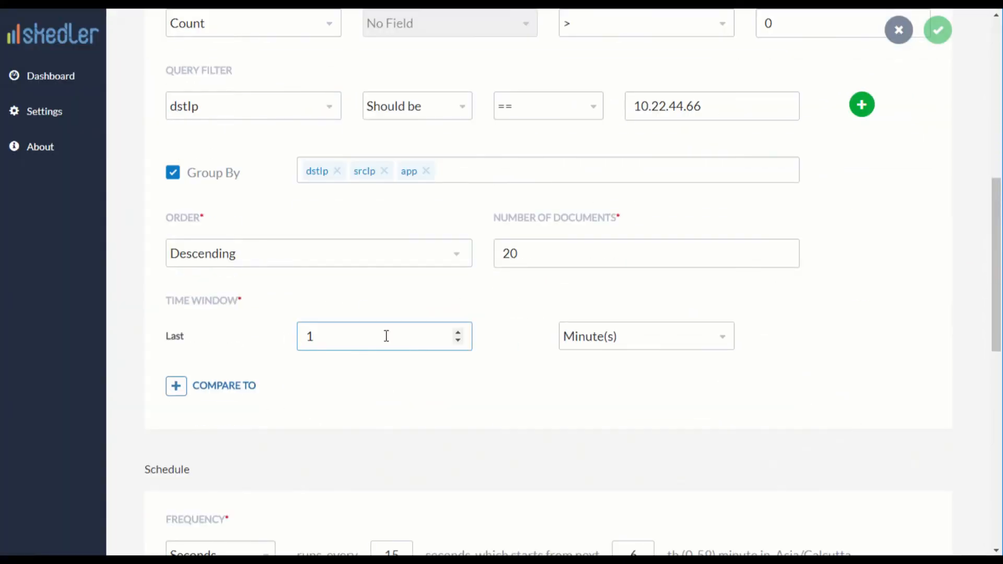
pyautogui.click(176, 385)
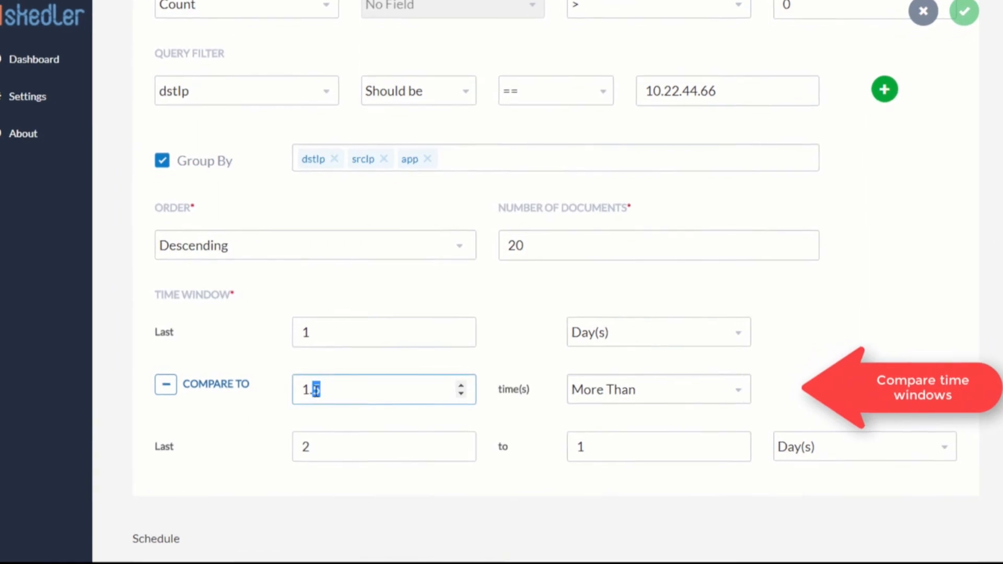
pyautogui.scroll(-3)
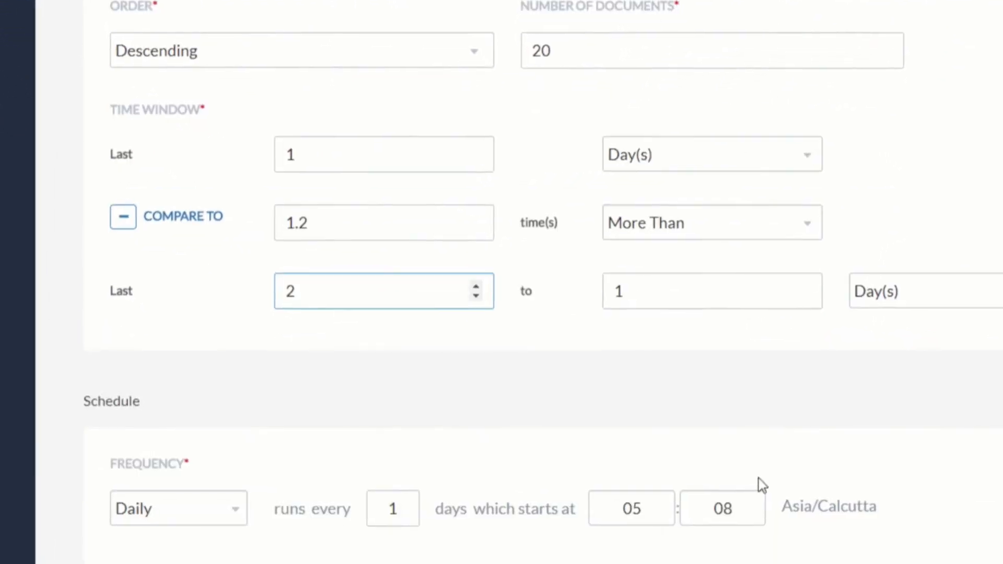
pyautogui.click(178, 508)
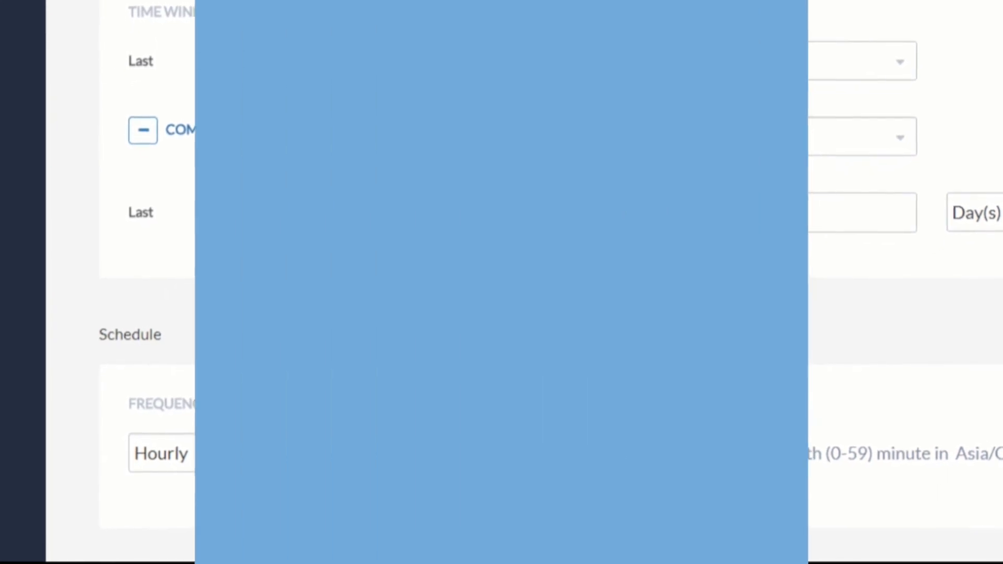
# Add a 'Time Window' label to the mail message and add a webhook action
pyautogui.scroll(-3)
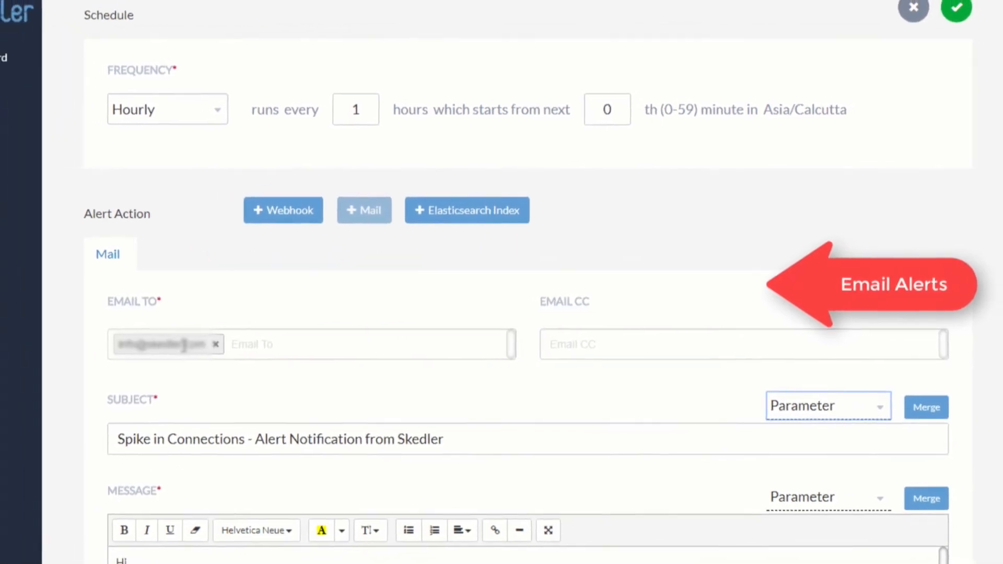
pyautogui.scroll(-3)
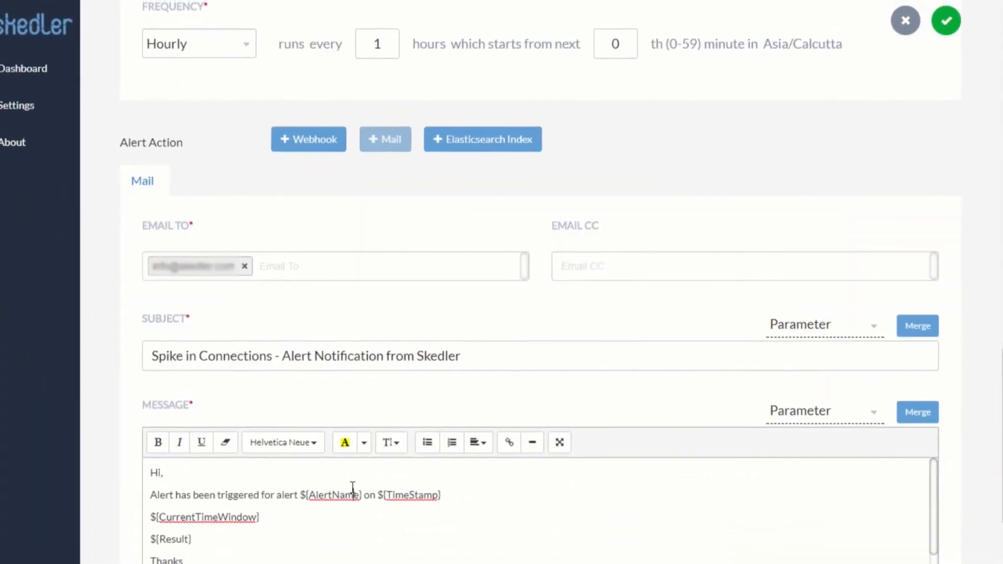
pyautogui.write('Time Win')
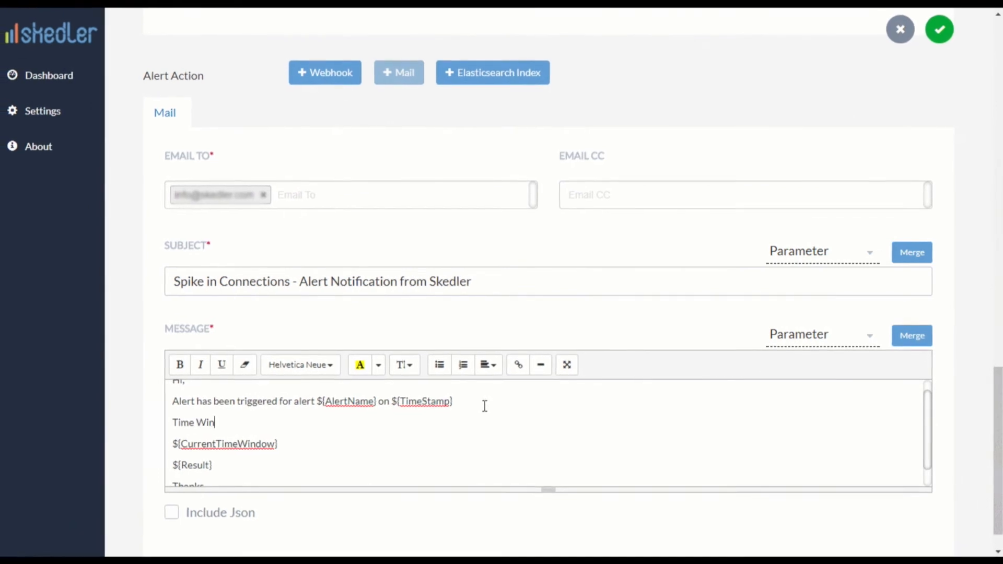
pyautogui.write('dow')
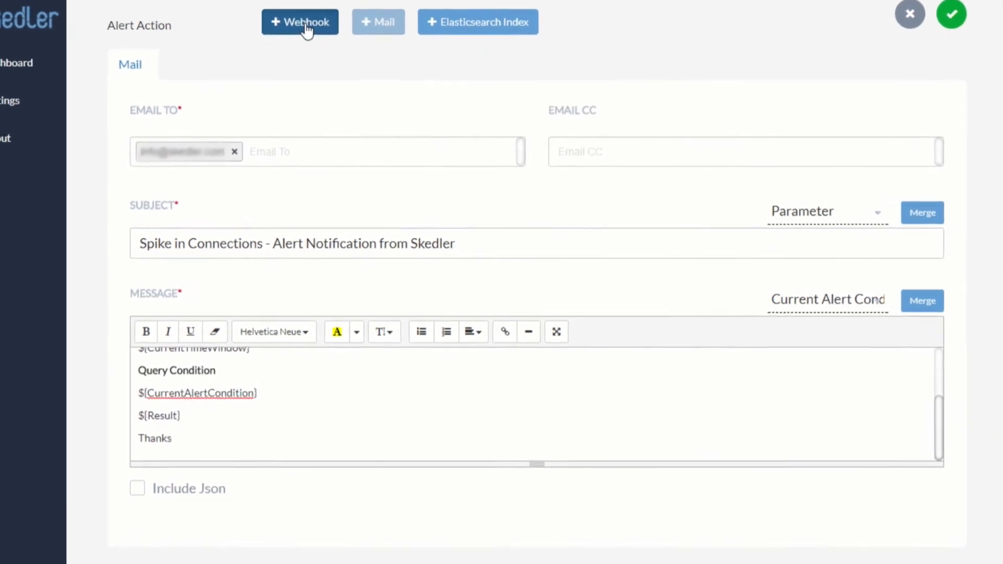
pyautogui.click(299, 22)
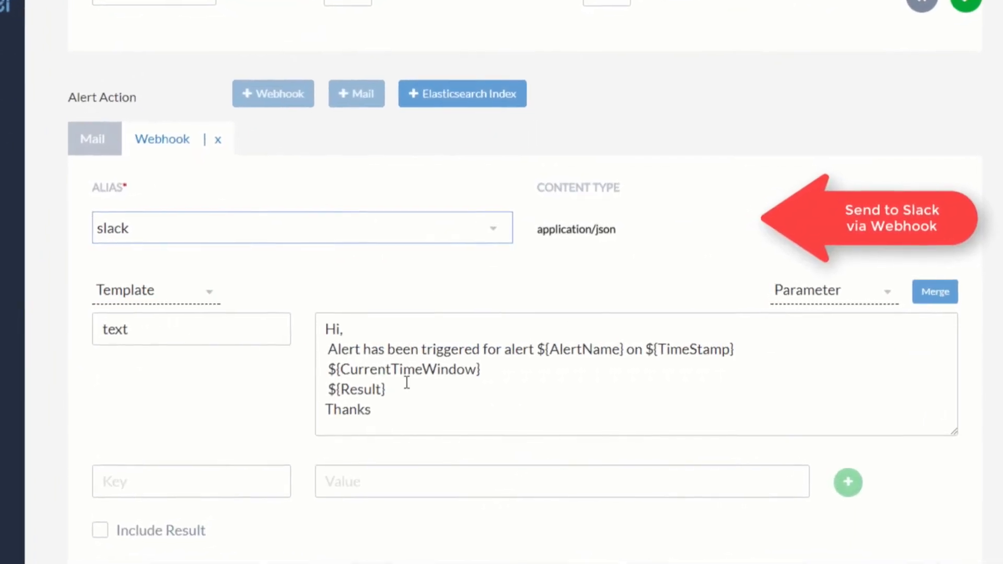